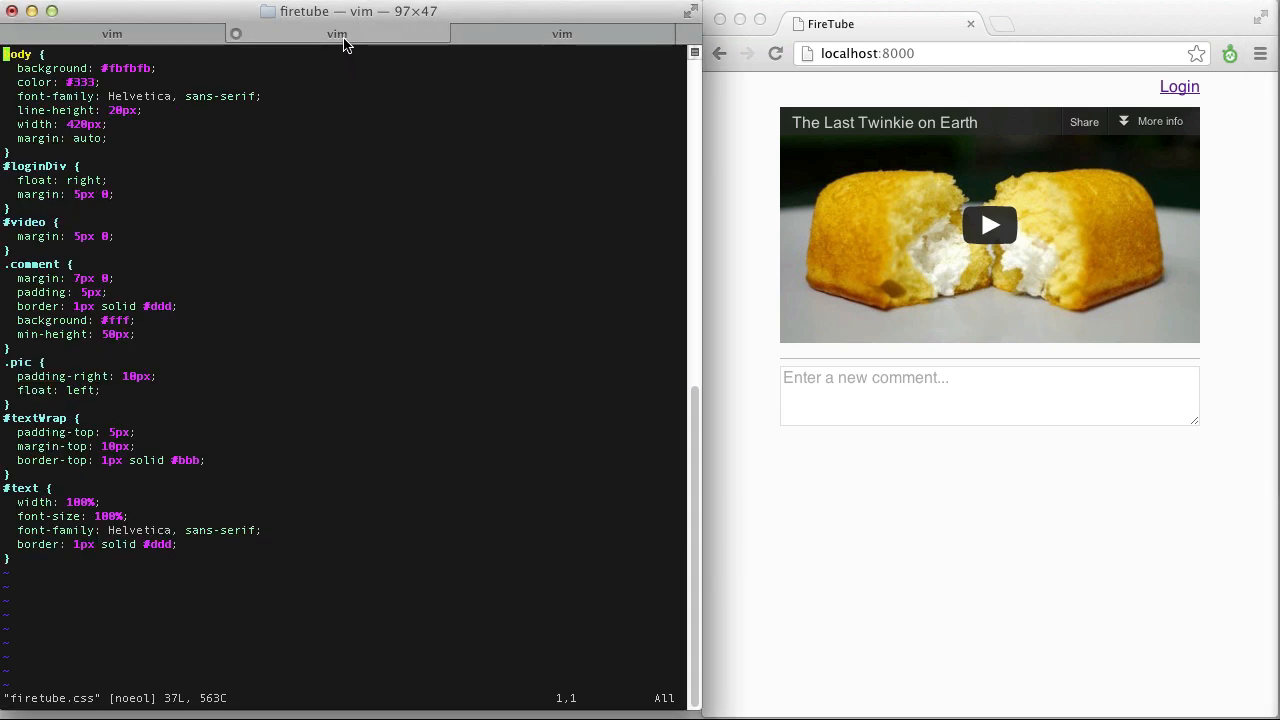
# Switch the vim view from the stylesheet to firetube.js with the comment and login handlers.
pyautogui.click(562, 32)
pyautogui.write('commentsRef.push({userid:"startupandrew')
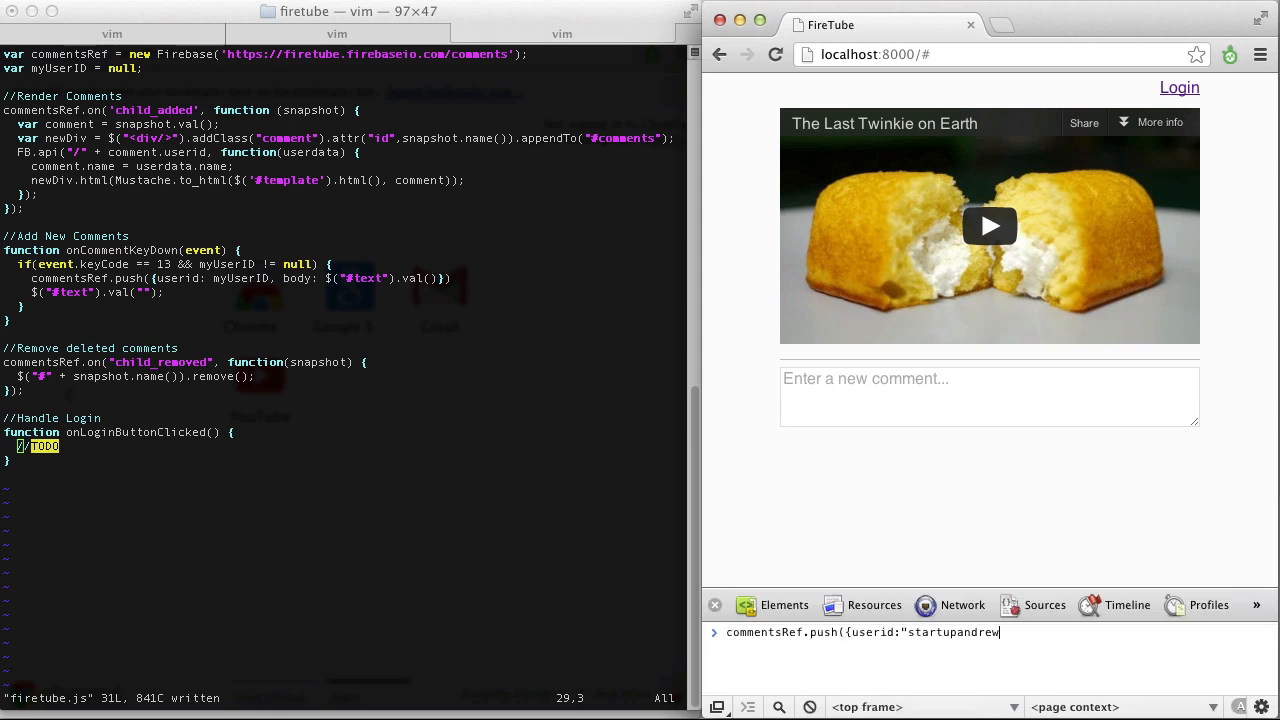
# Push two console comments ('Yo dawg, I heard you like comments...', 'Soft like Twinkie fillin'!!') onto the page.
pyautogui.write('",body:"Yo dawg, I heard you like commentsRef')
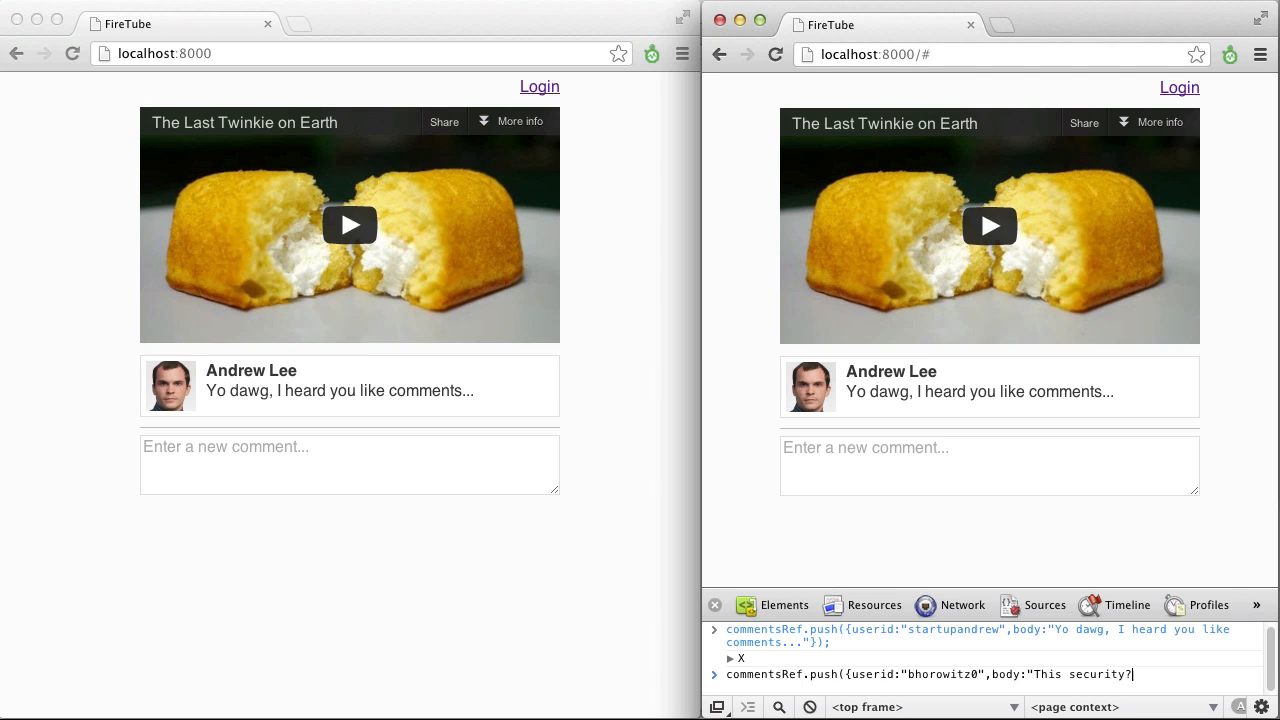
pyautogui.write('Soft like Twinkie fillin\'!!"});')
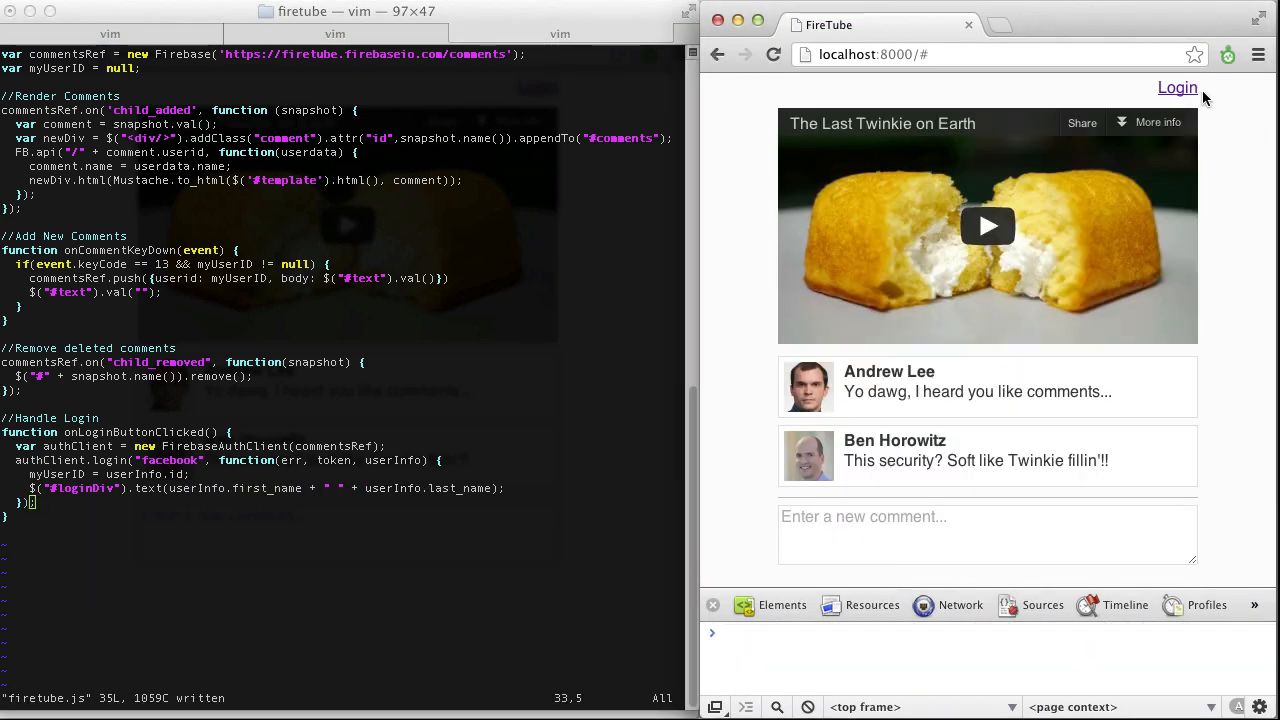
# Log in to FireTube via Facebook so the page shows the user's name instead of Login.
pyautogui.click(1176, 88)
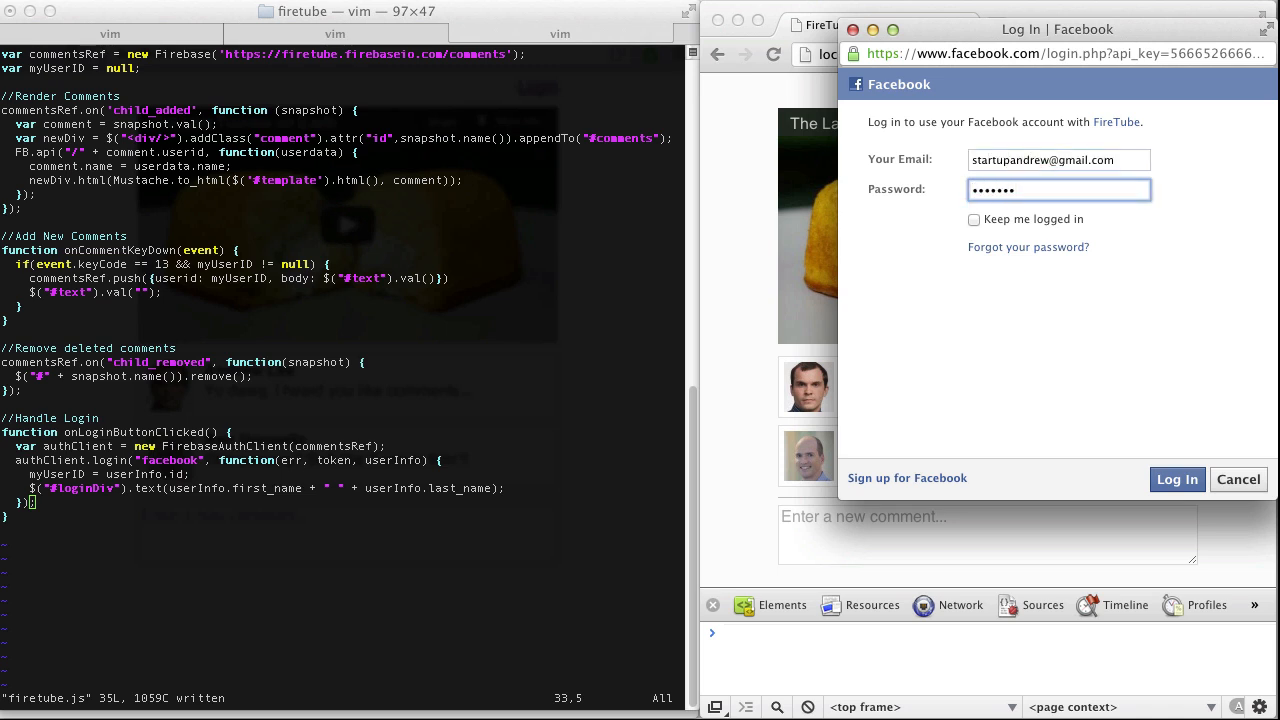
pyautogui.click(1176, 480)
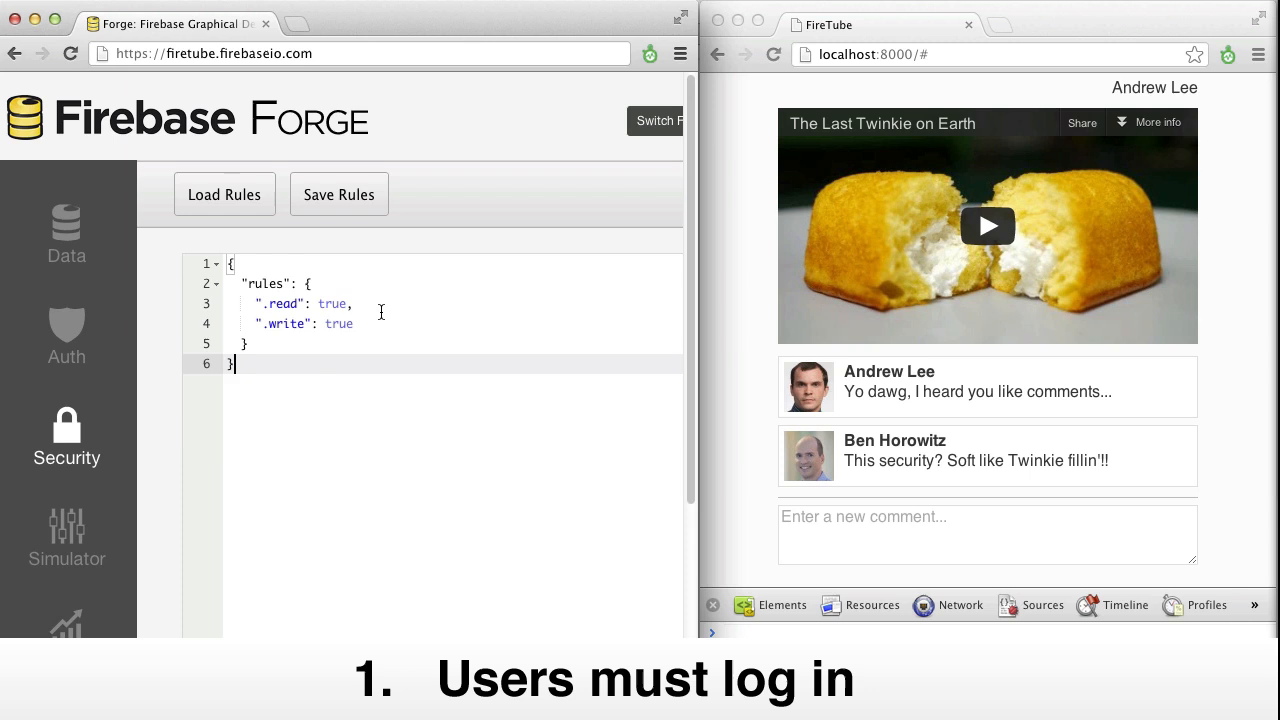
# Change the write rule to "auth != null" so only authenticated users can write.
pyautogui.write('"auth !=')
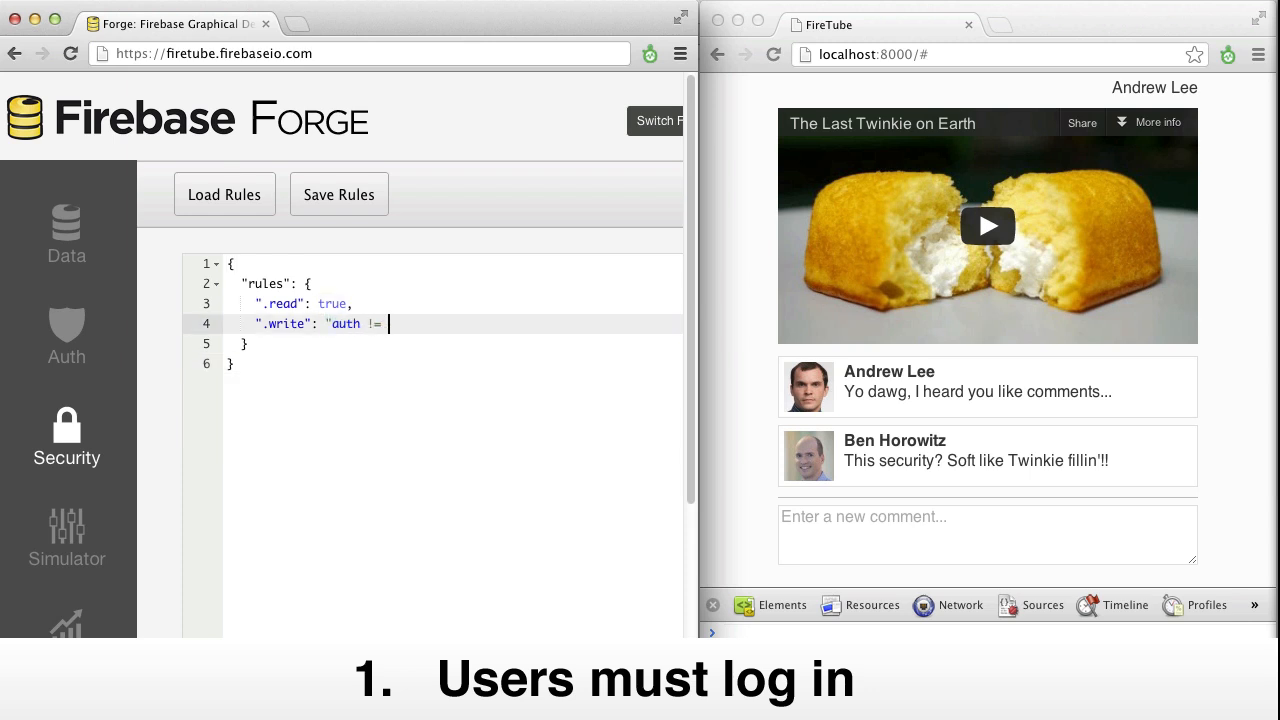
pyautogui.click(338, 194)
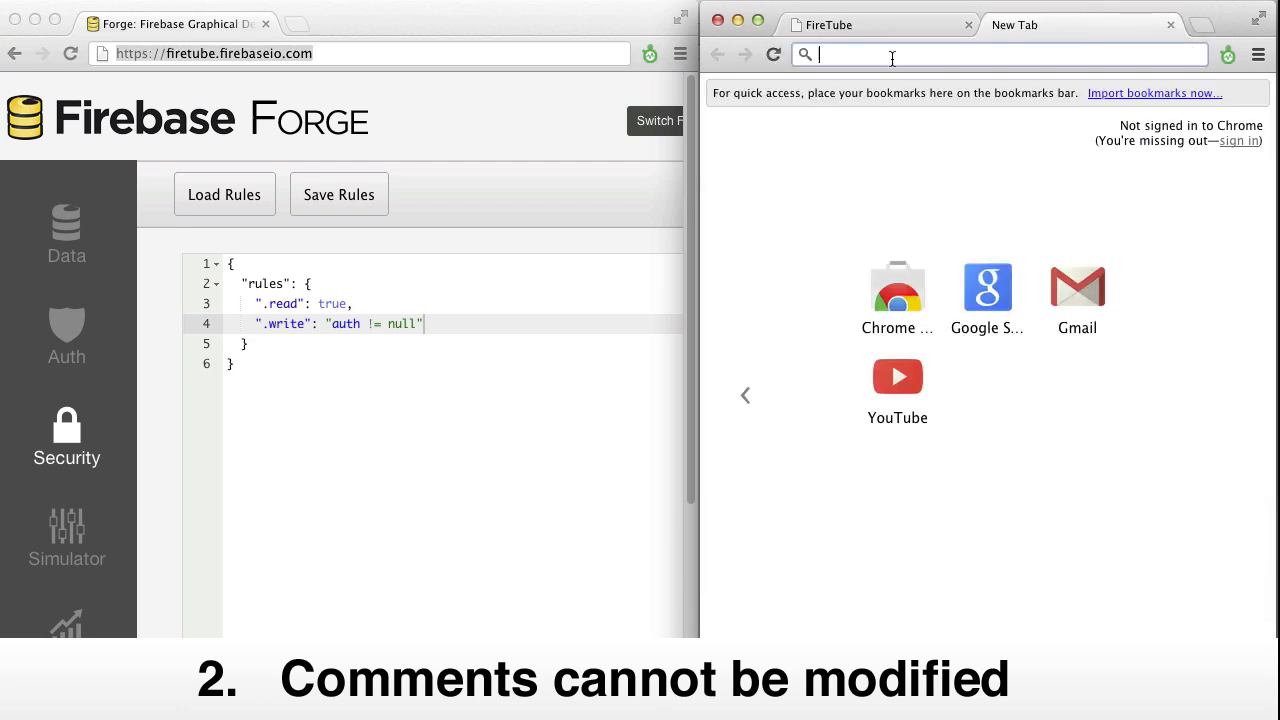
pyautogui.write('https://firetube.firebaseio.com')
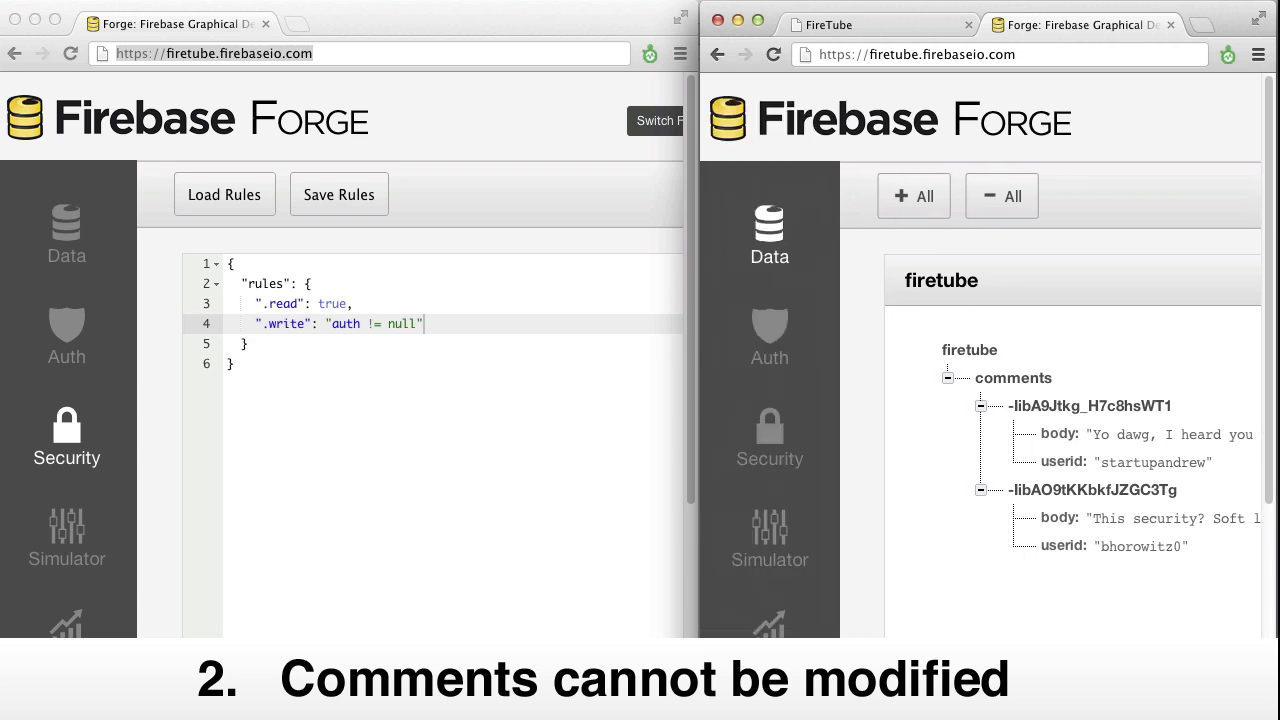
pyautogui.moveTo(624, 308)
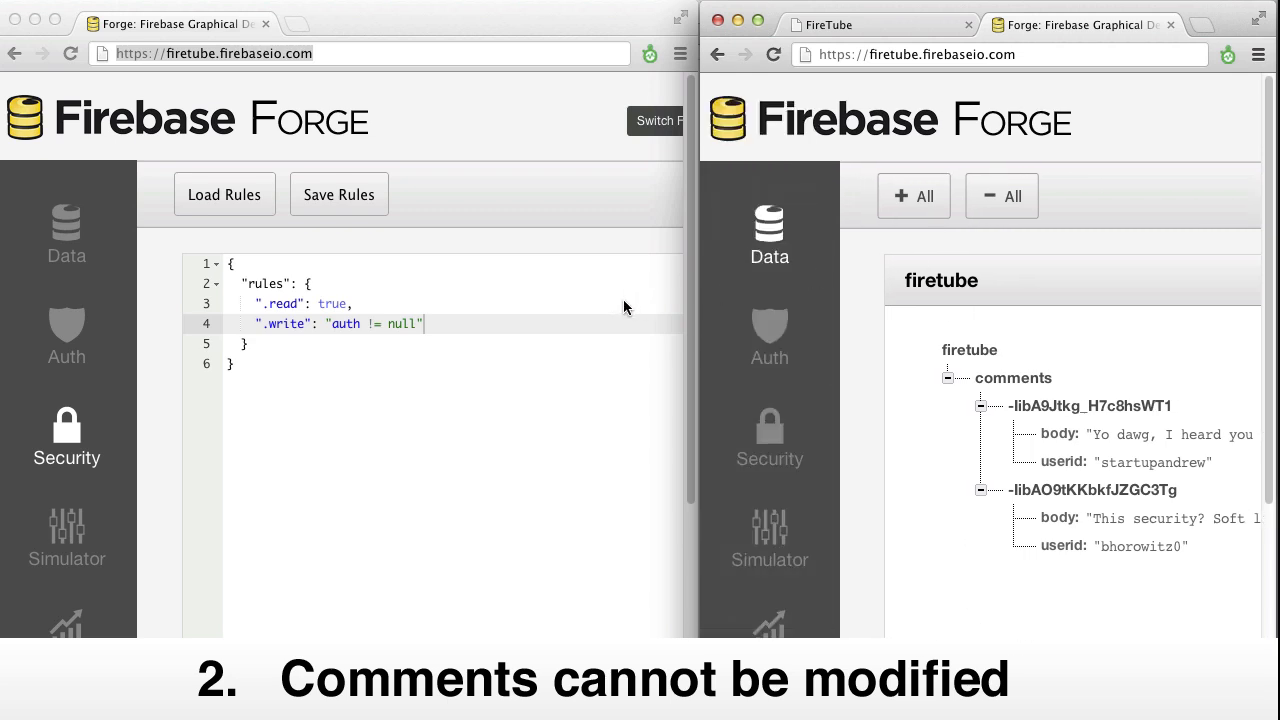
# Nest the rule under comments/$commentID as "auth != null && !data.exists()".
pyautogui.press('Enter')
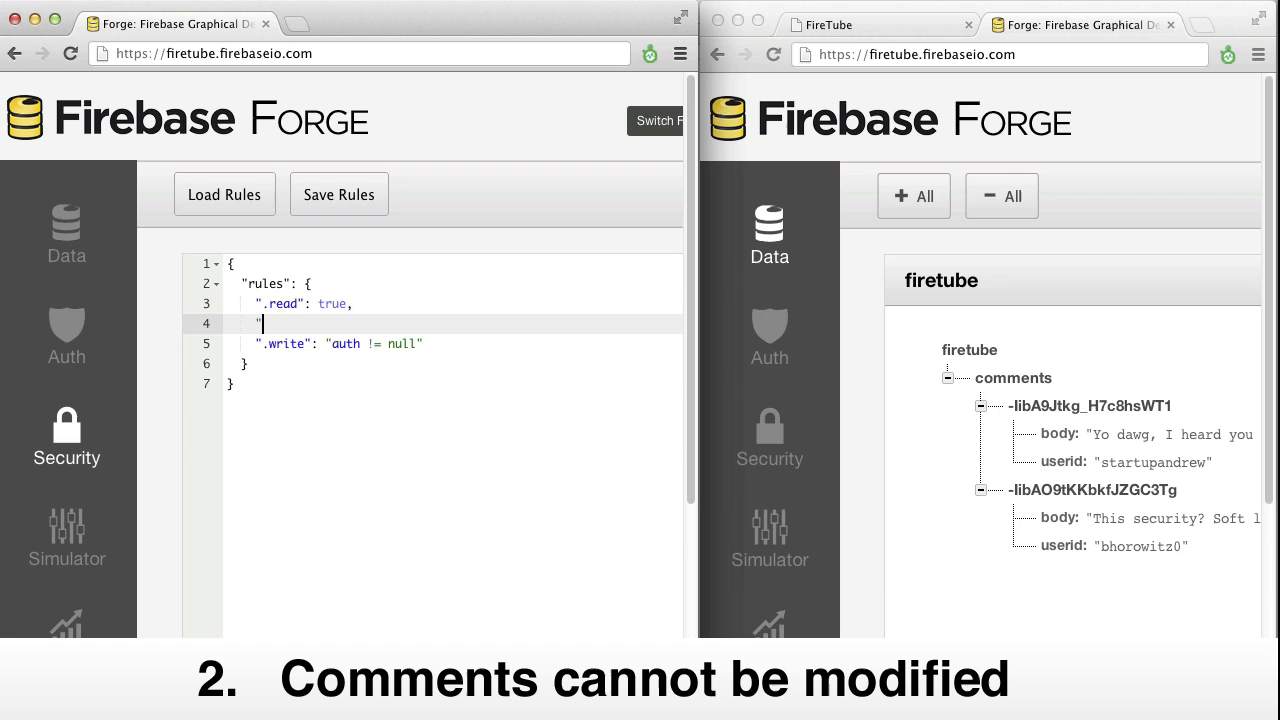
pyautogui.write('"comments": {')
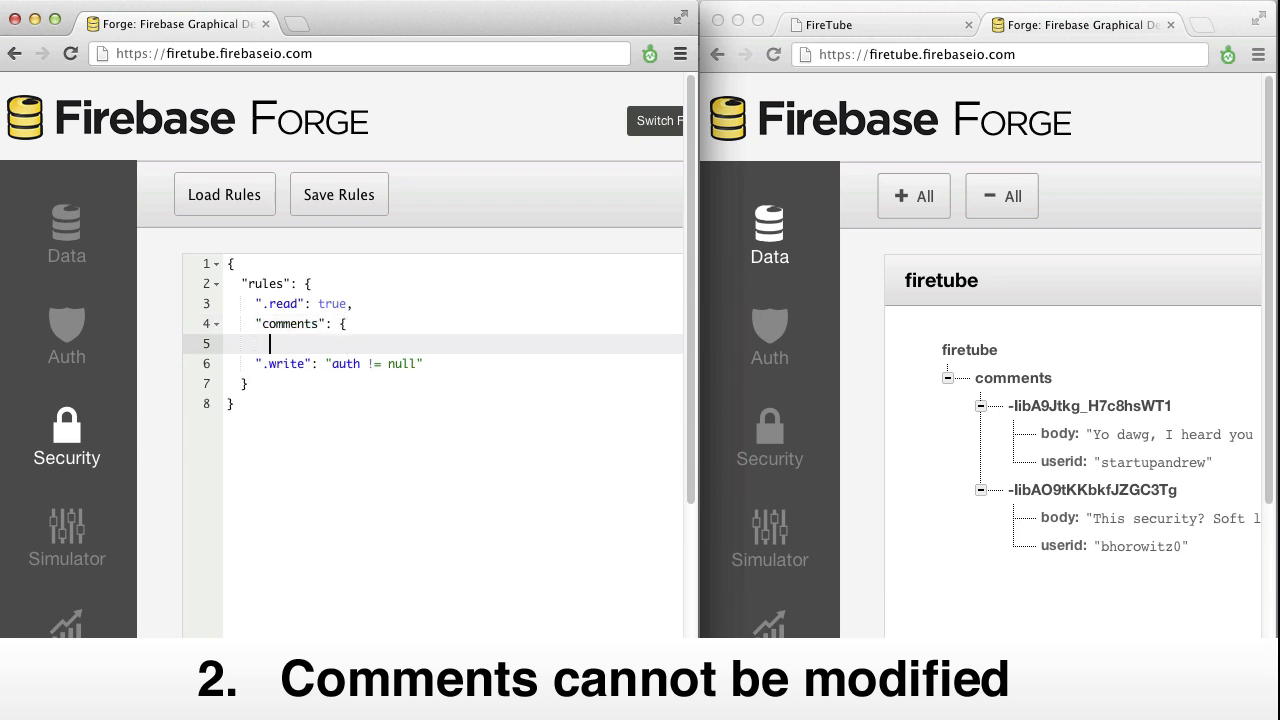
pyautogui.write('"$comment')
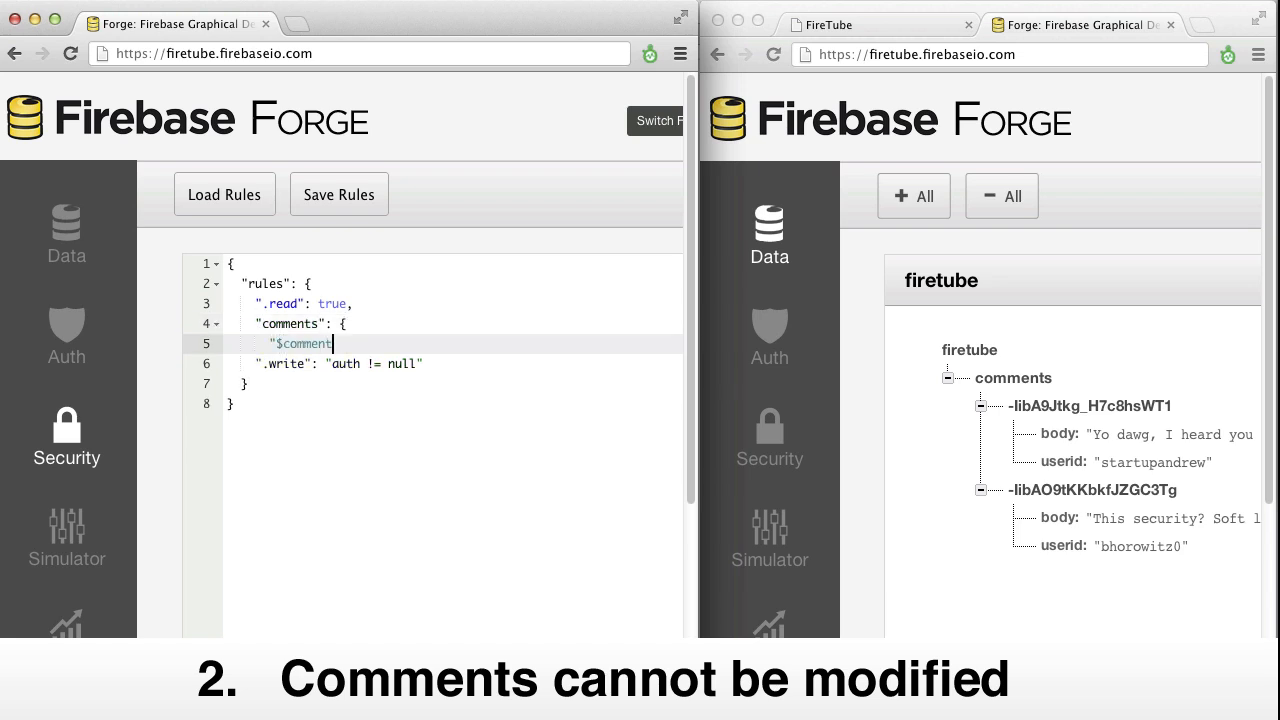
pyautogui.write('ID": {')
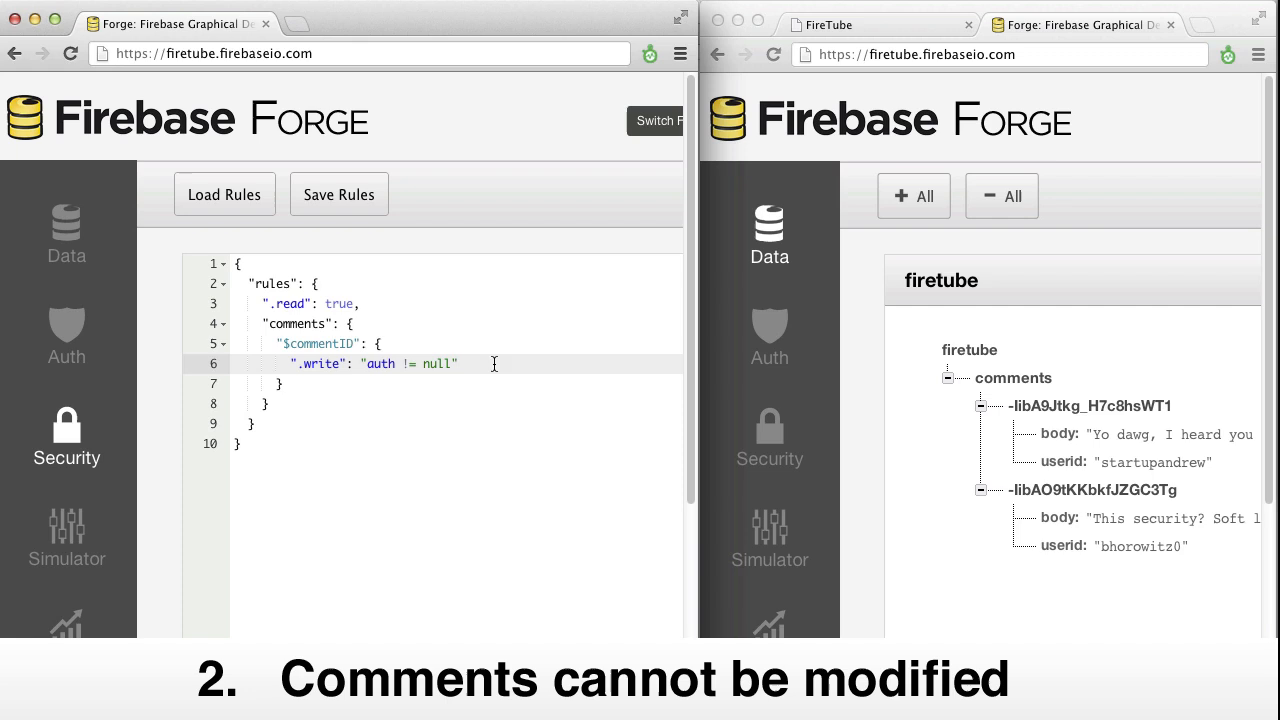
pyautogui.write('&& !data')
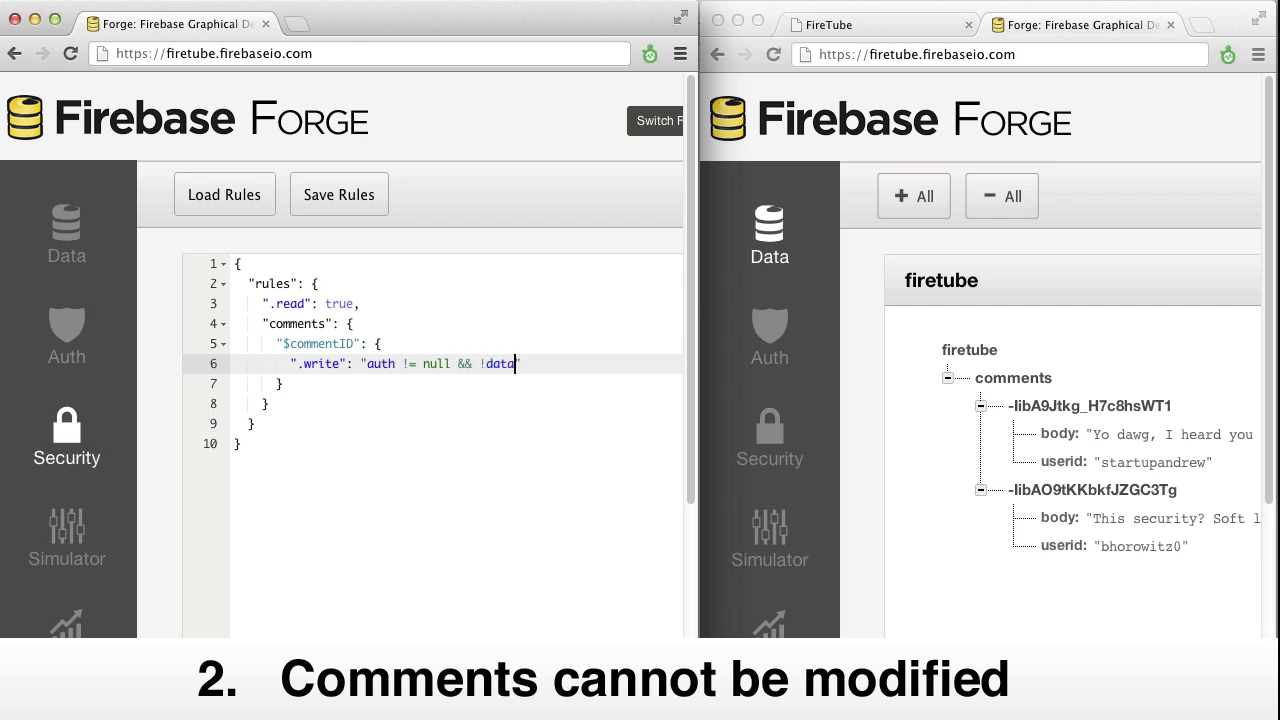
pyautogui.write('.exists()')
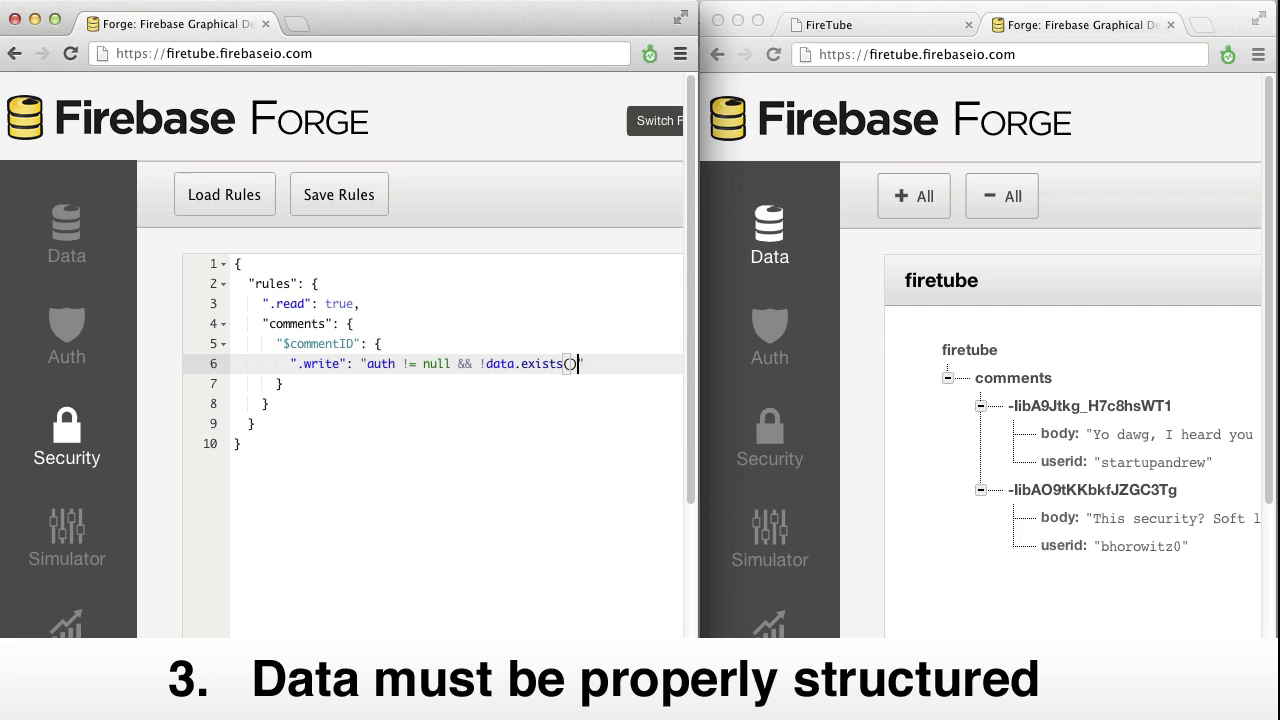
pyautogui.write(')')
pyautogui.write('".validate": "new')
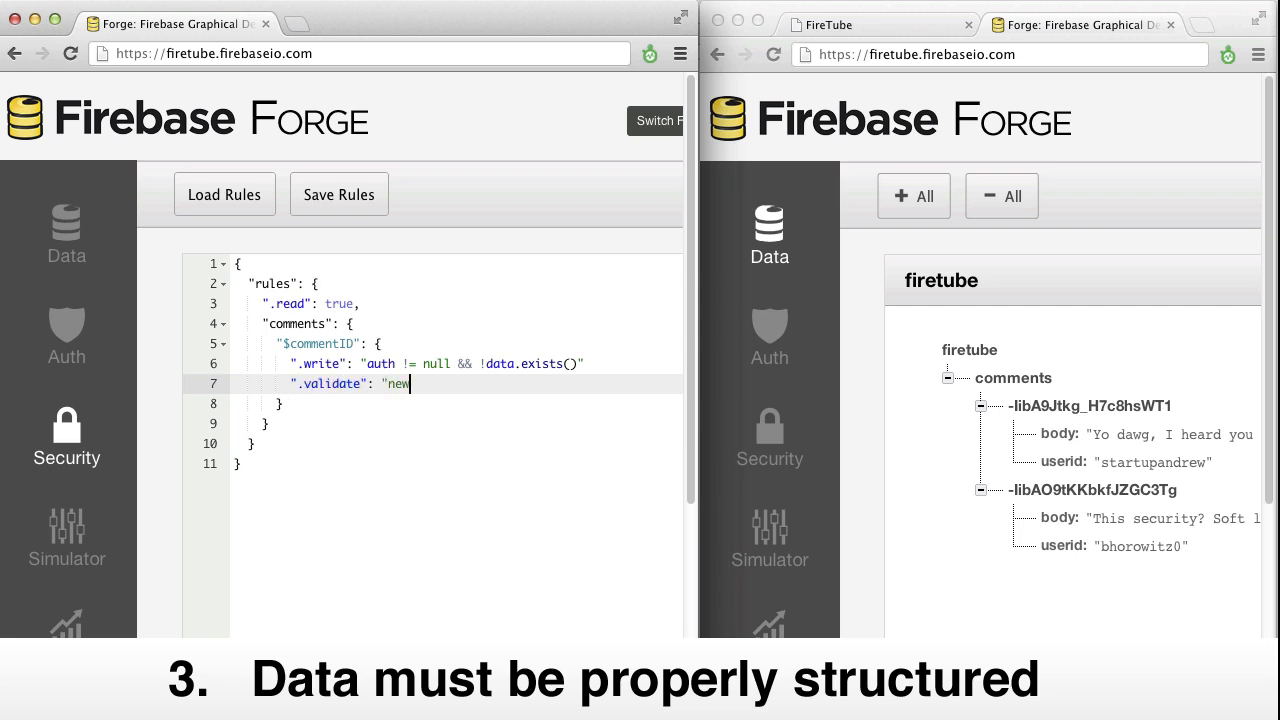
# Write .validate requiring hasChildren(['userid','body']), body isString(), and start an auth condition.
pyautogui.write("Data.hasChildren(['userid']")
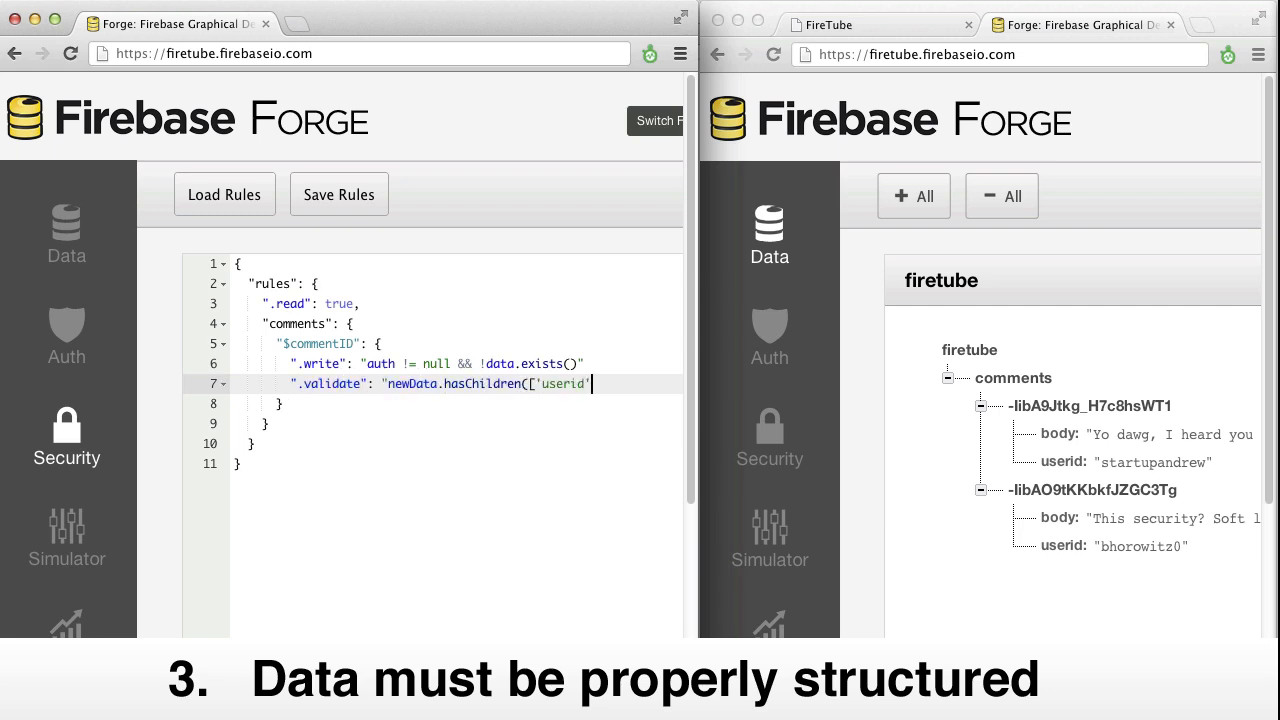
pyautogui.write(", 'body']) && newData.child")
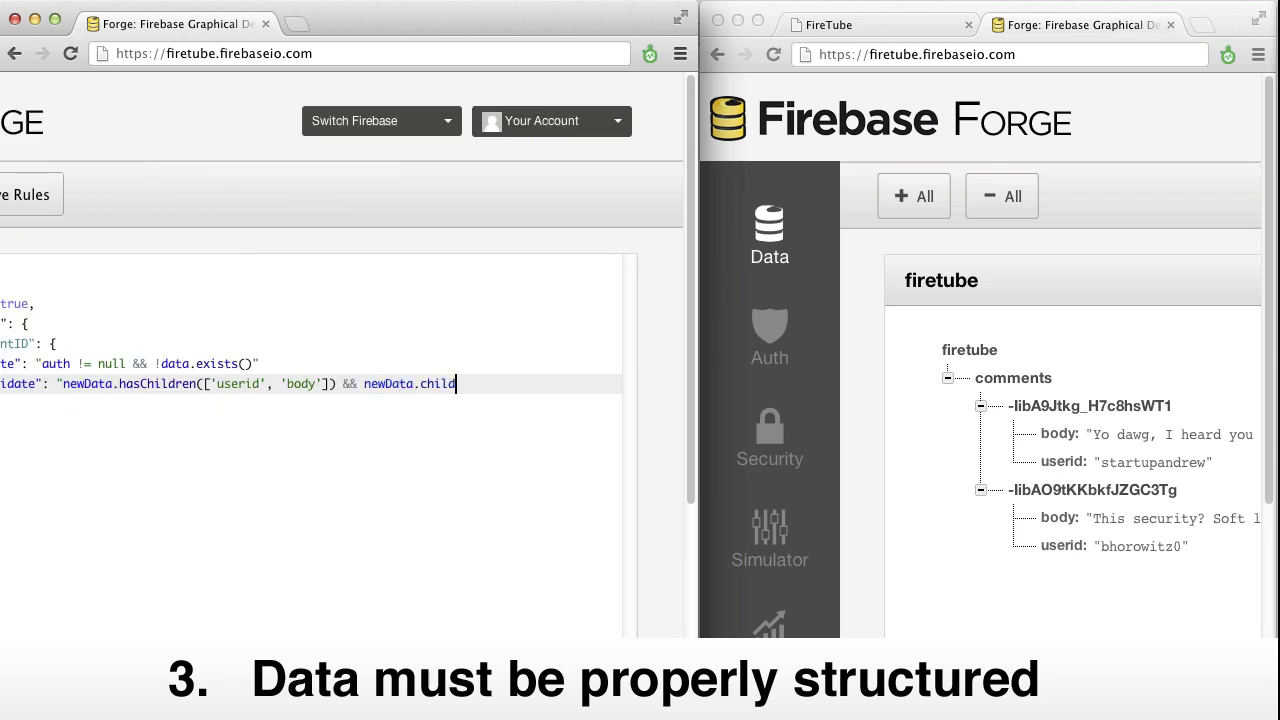
pyautogui.write('(\'body\').isString() "')
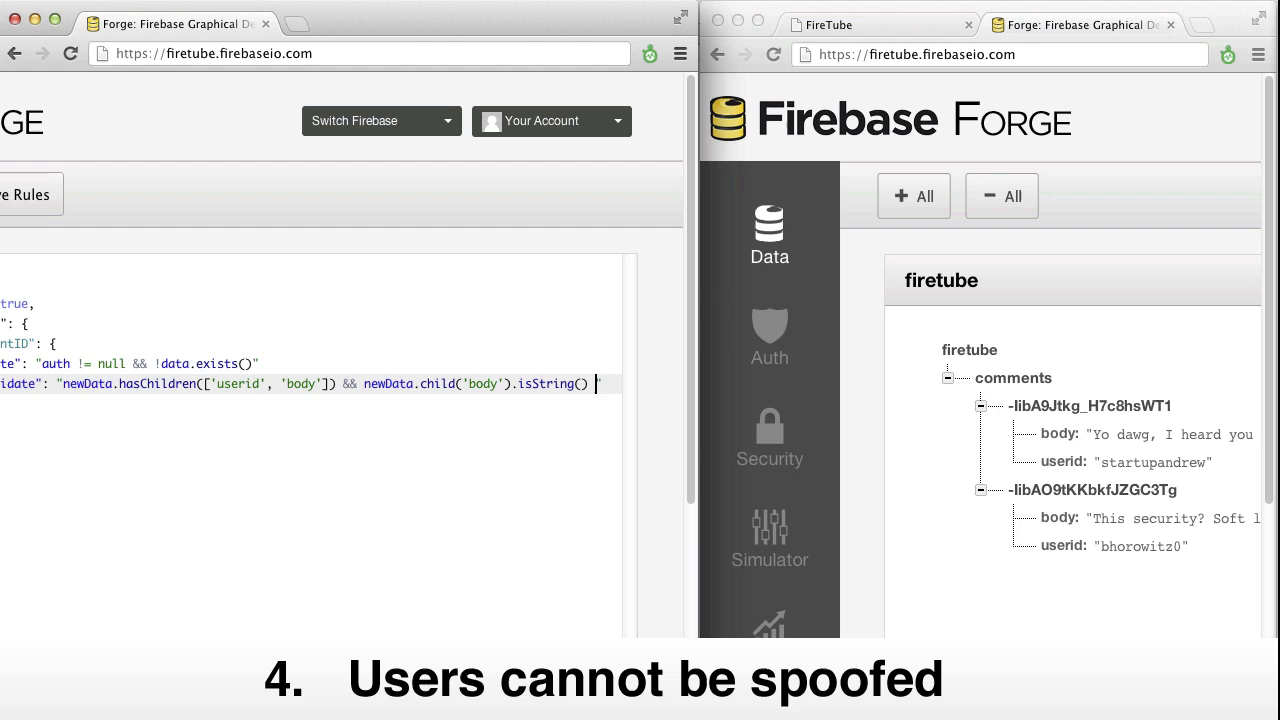
pyautogui.write('&& auth.i')
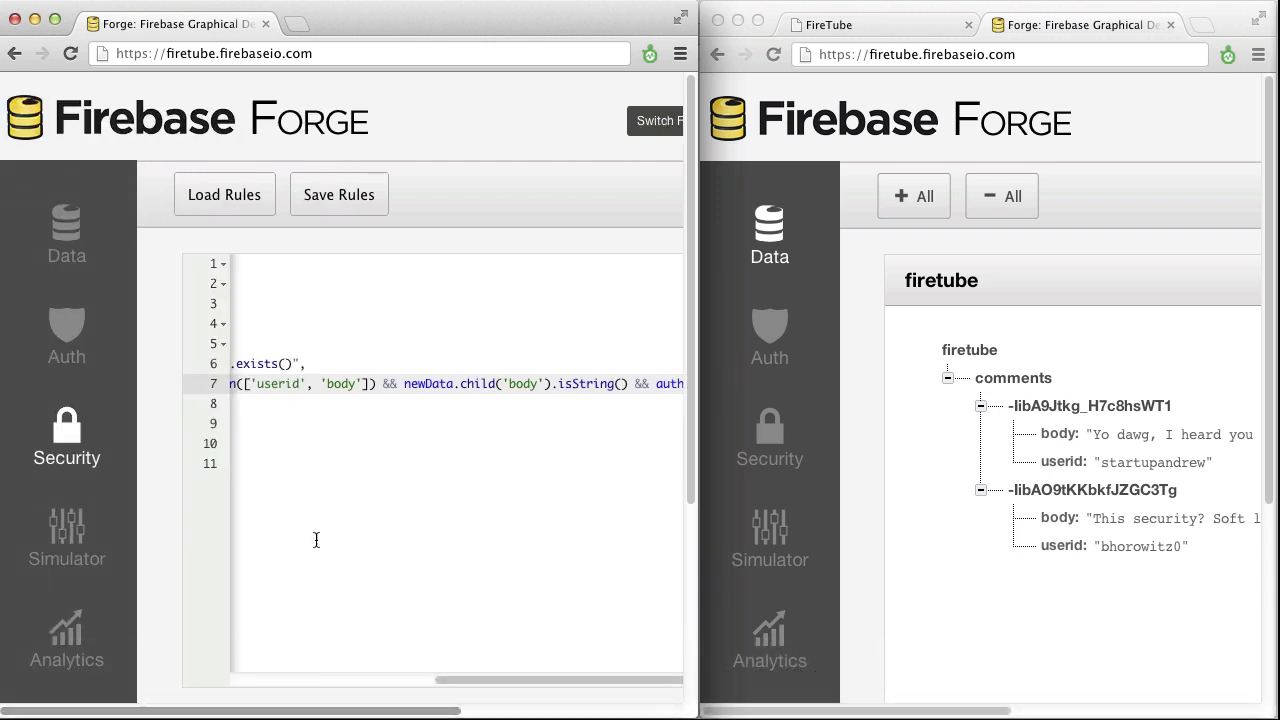
# Push a valid myUserID comment, then attempt child().set on an existing comment and a body: 9000 push.
pyautogui.click(338, 194)
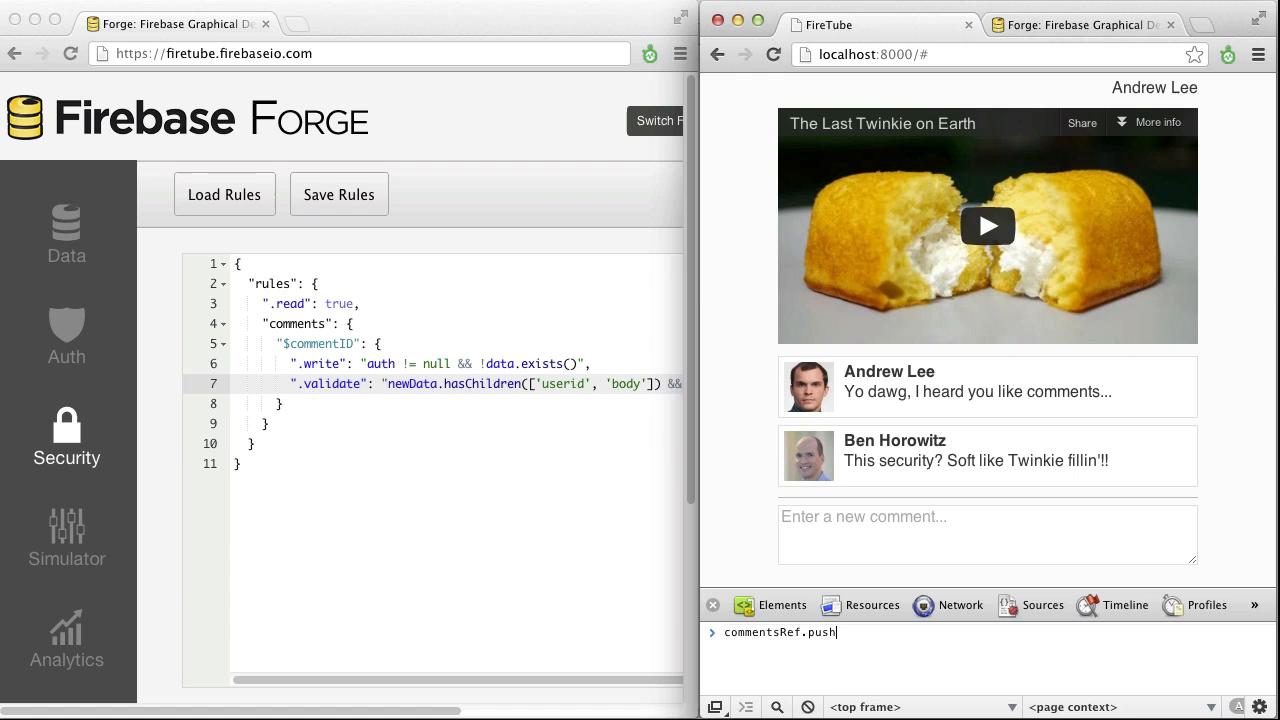
pyautogui.write('({userid: myUserID, body: "Now I\'ve got these comments on lockdown!"});')
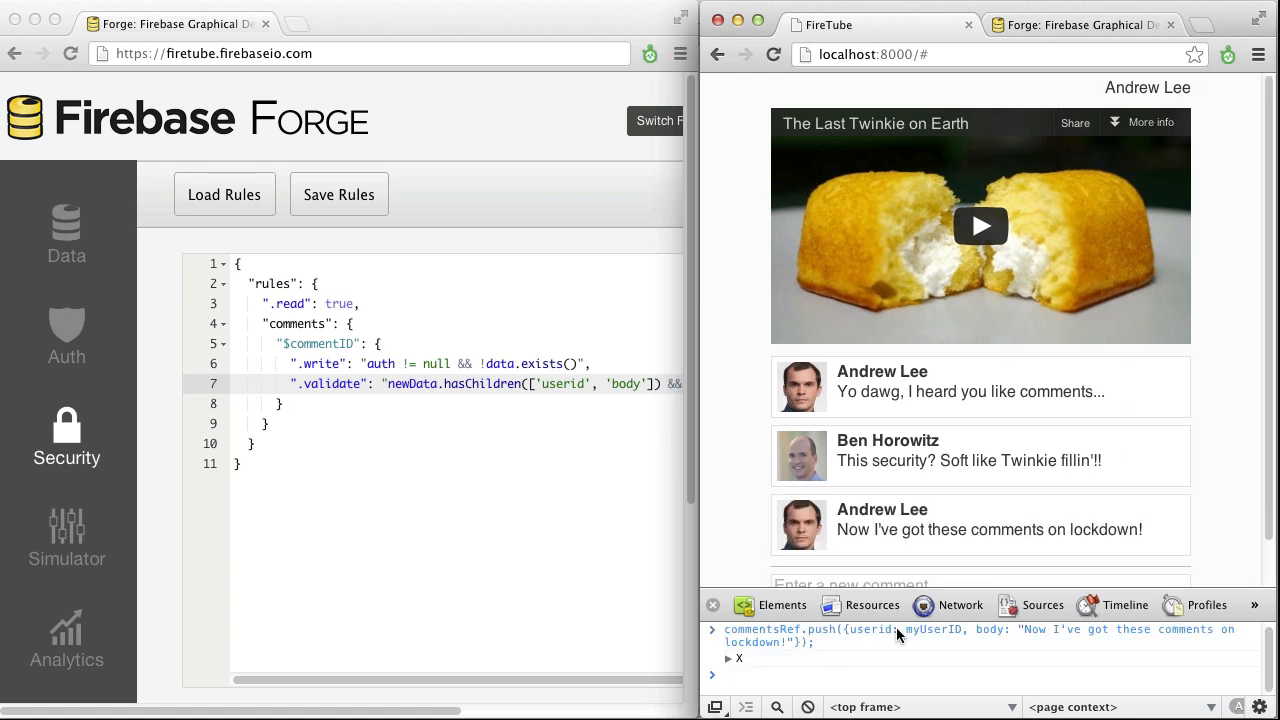
pyautogui.write('comm')
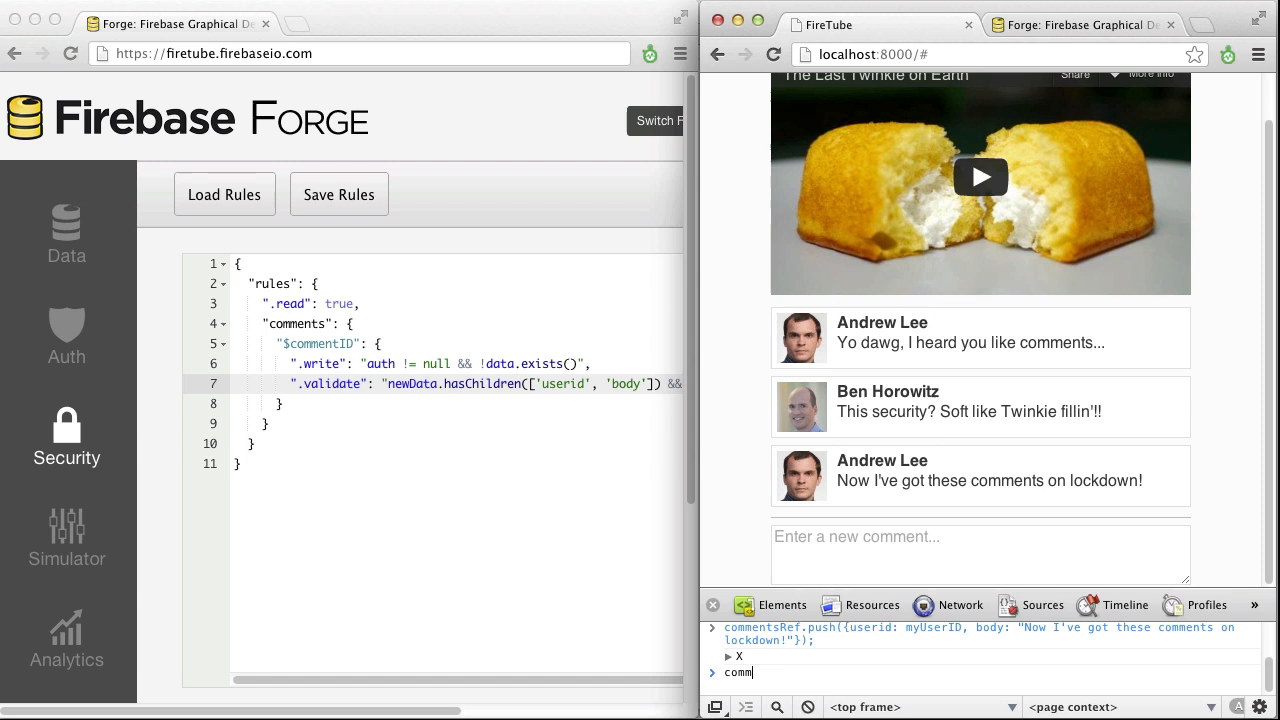
pyautogui.write('commentsRef.child("-IibjQRVAYUHV6Pz_2dw").')
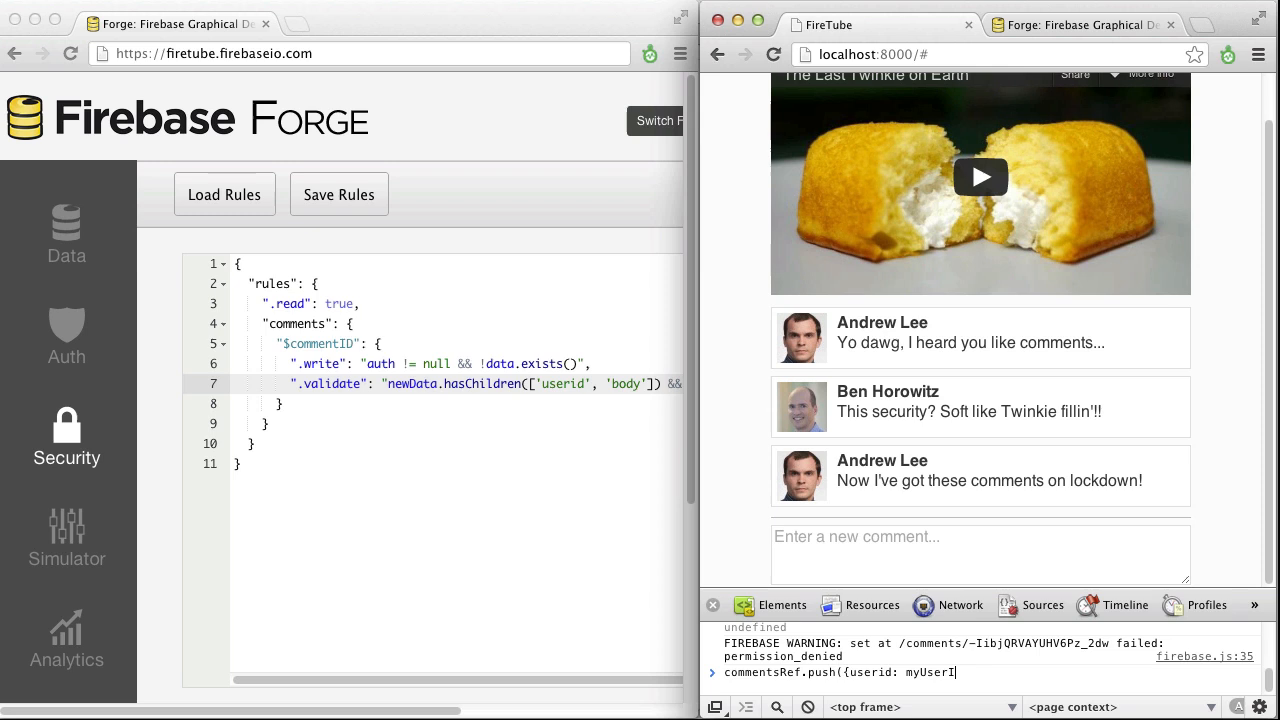
pyautogui.write('D, body: 9000});')
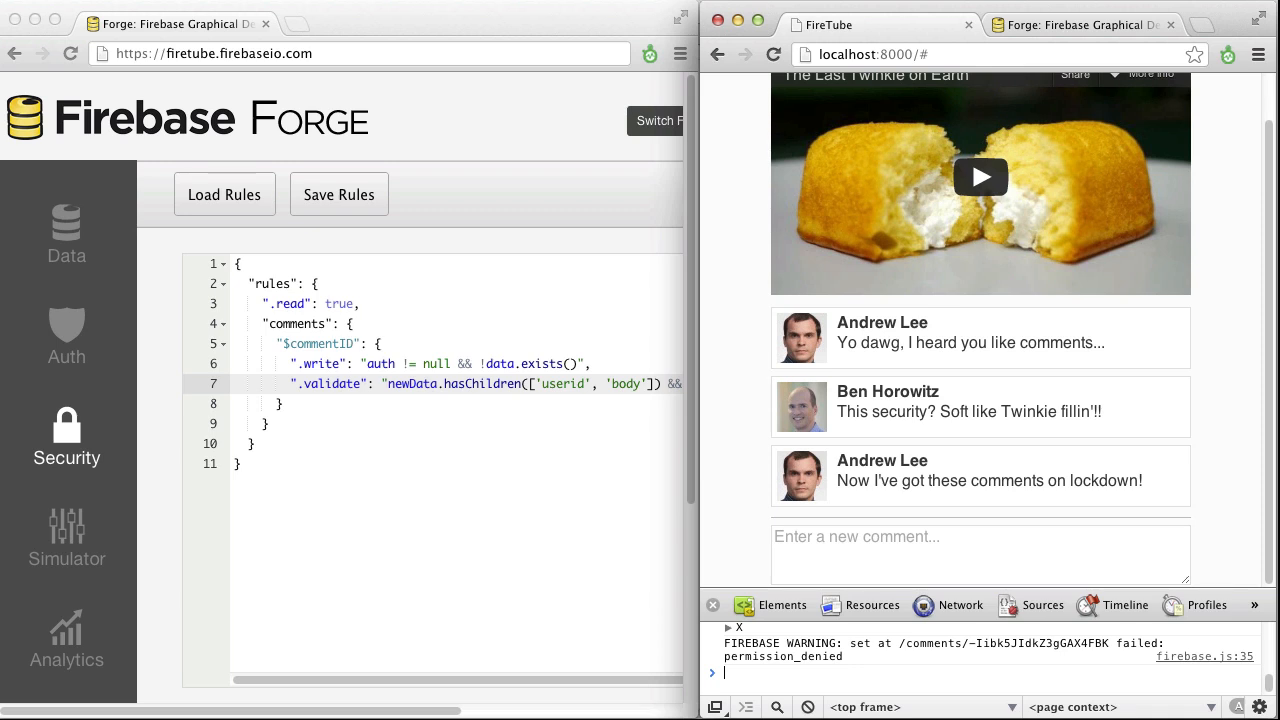
# Attempt a spoofed push with userid "general.petraeus" and body "Is this secure?".
pyautogui.write('commentsRef.push({userid: "general.petraeus", body: "Is this secure?"});')
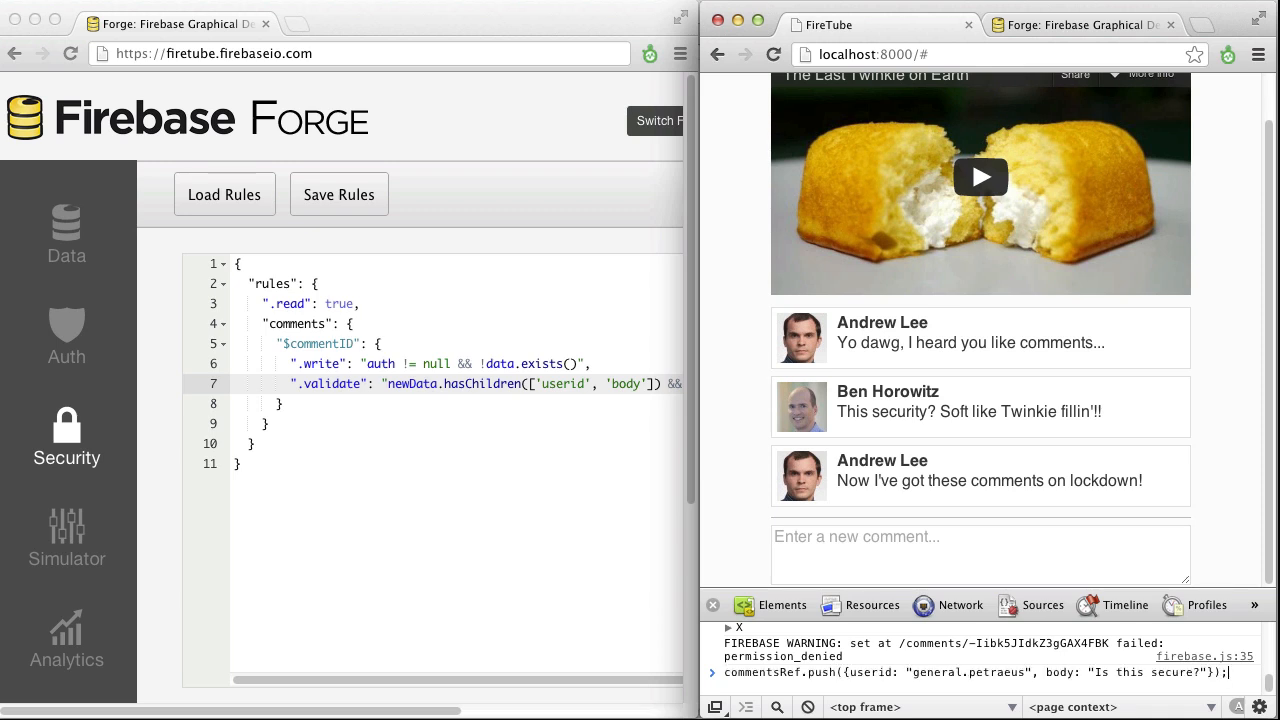